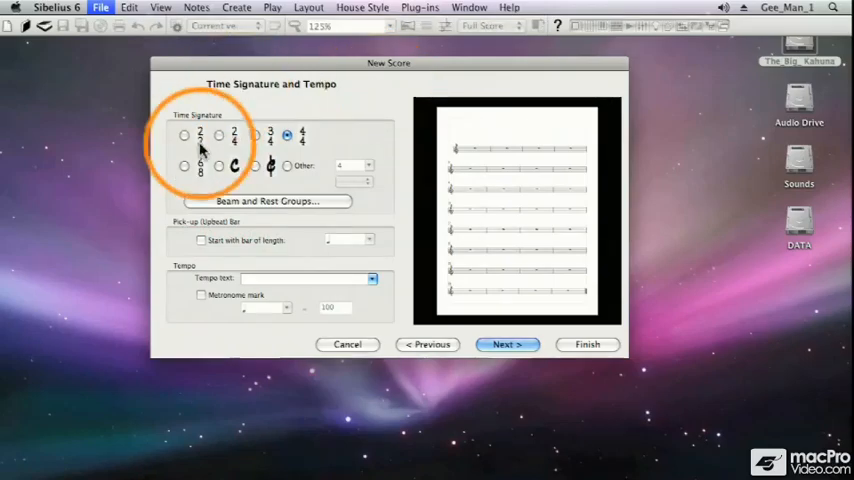
- Try the 2/2, 2/4 and 3/4 preset time signatures
left_click(184, 135)
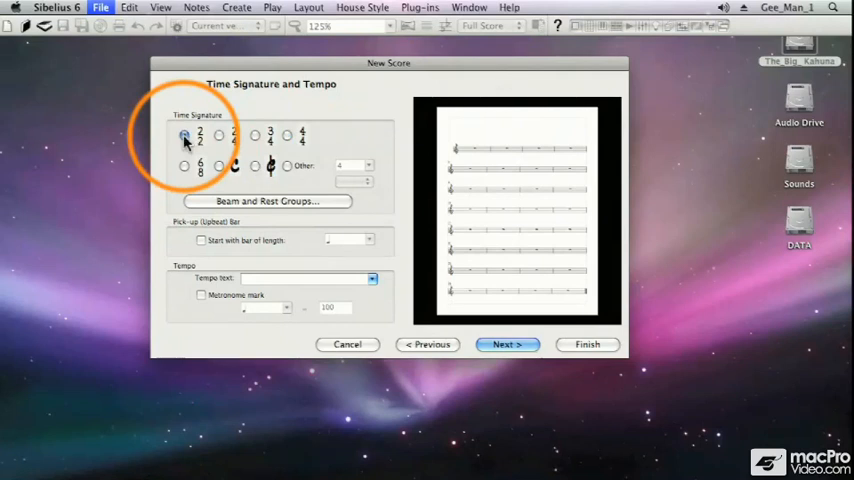
left_click(219, 135)
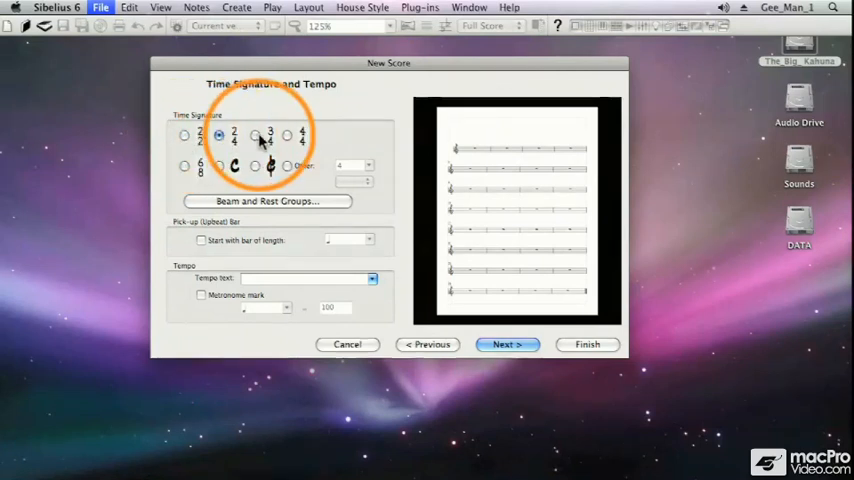
left_click(255, 135)
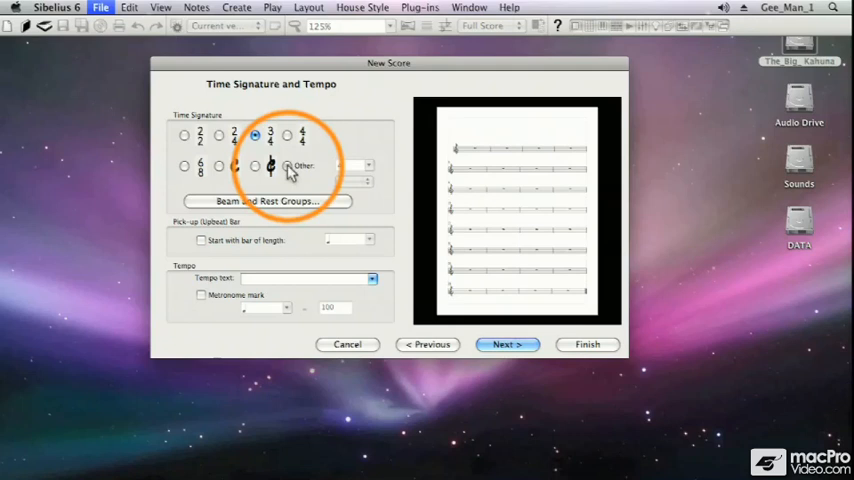
- Choose Other and set a custom time signature of 7 over 8
left_click(287, 165)
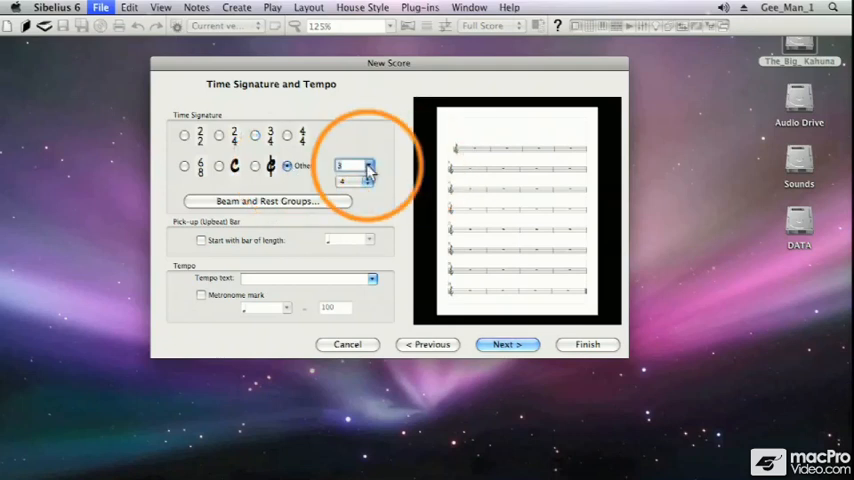
left_click(368, 166)
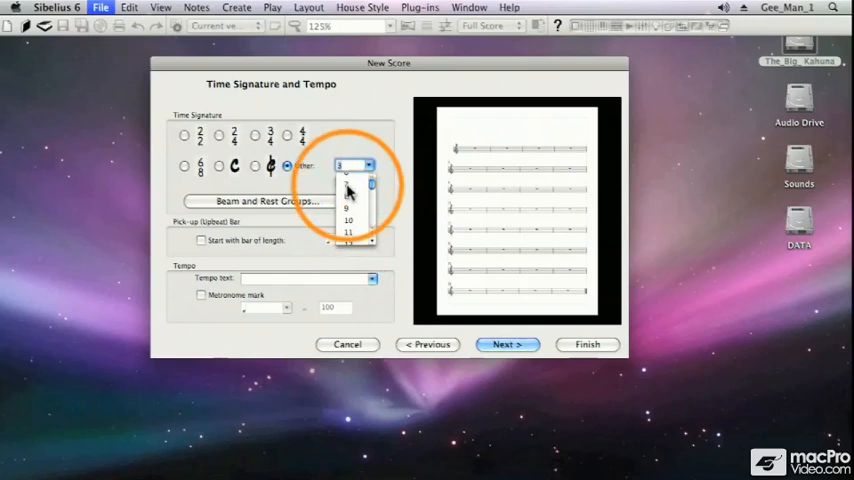
left_click(349, 165)
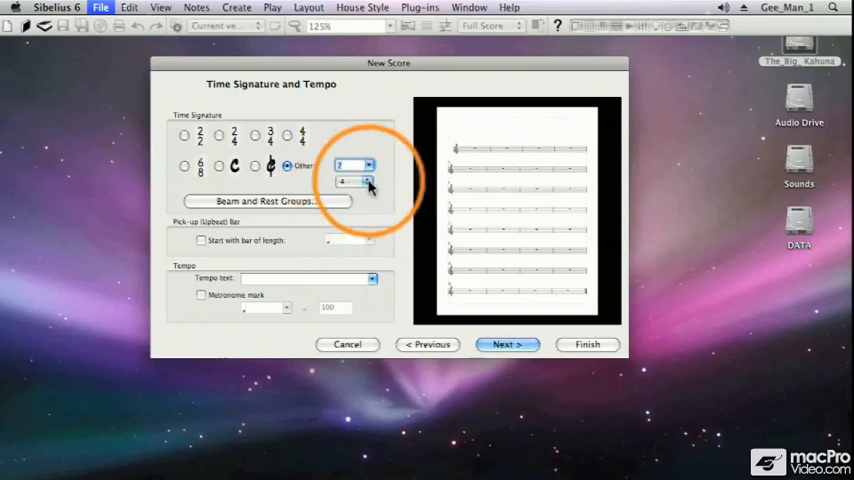
left_click(368, 181)
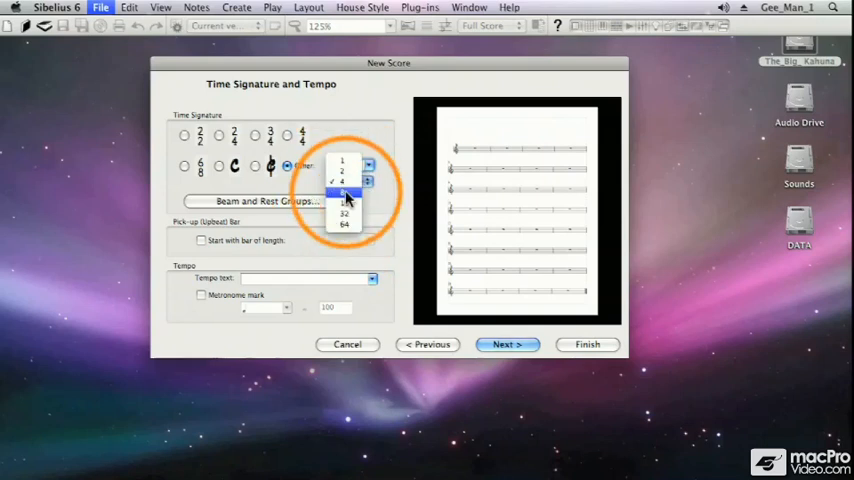
left_click(344, 195)
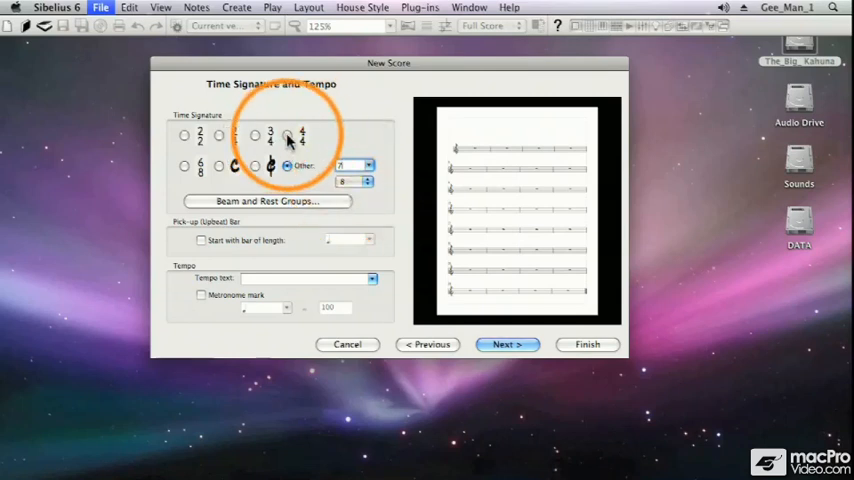
left_click(287, 135)
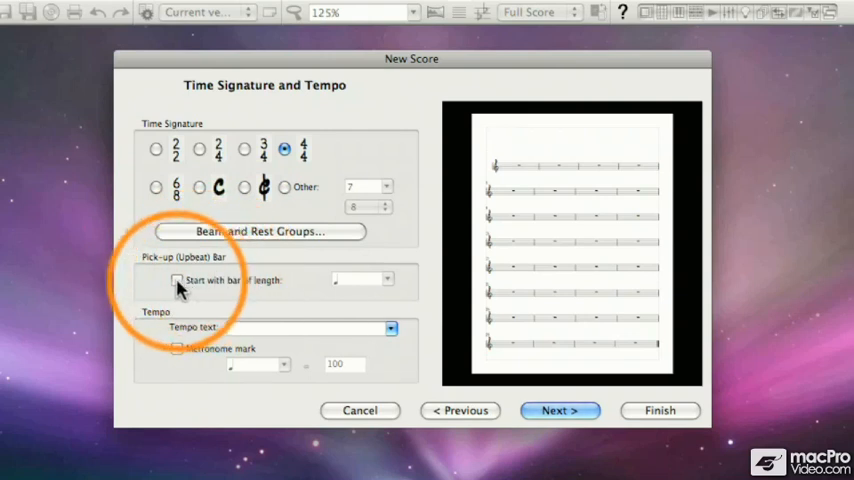
- Set the pick-up bar length to an eighth note, then untick the pick-up bar option
left_click(177, 280)
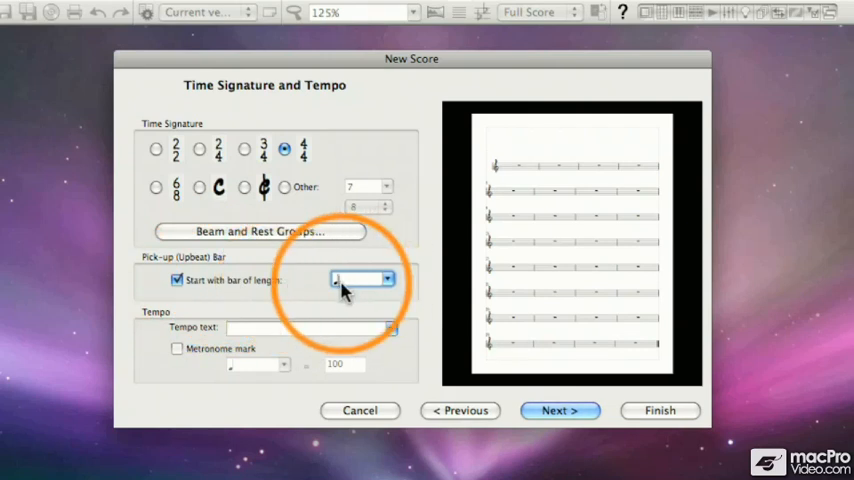
left_click(390, 279)
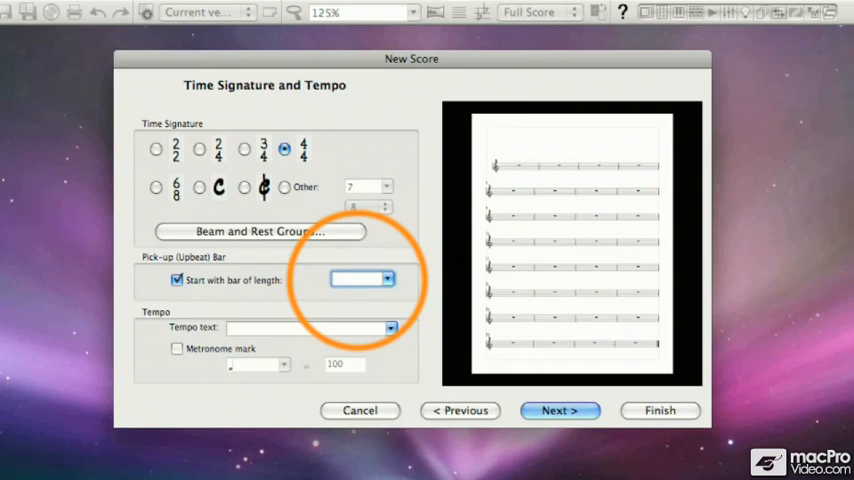
left_click(389, 278)
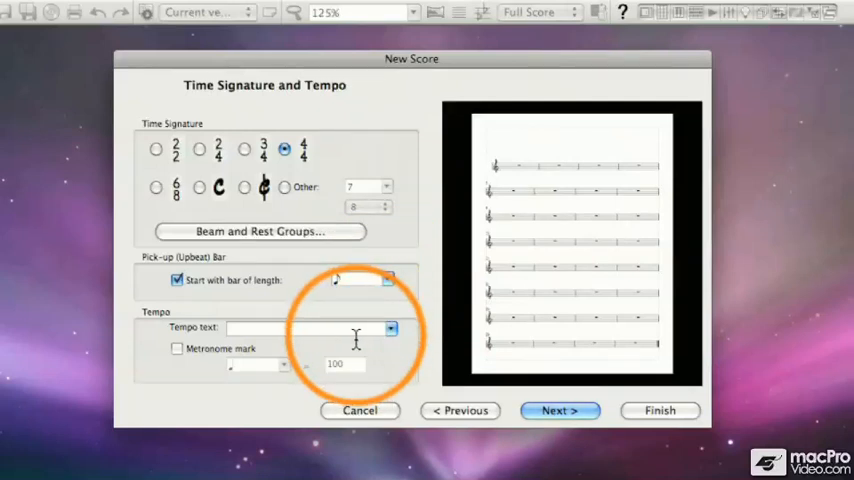
left_click(178, 280)
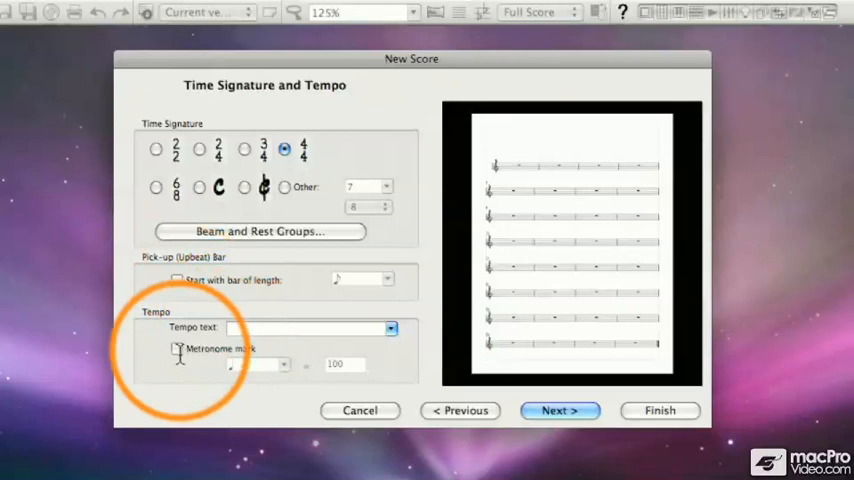
- Pick Andante from the Tempo text dropdown list
left_click(390, 328)
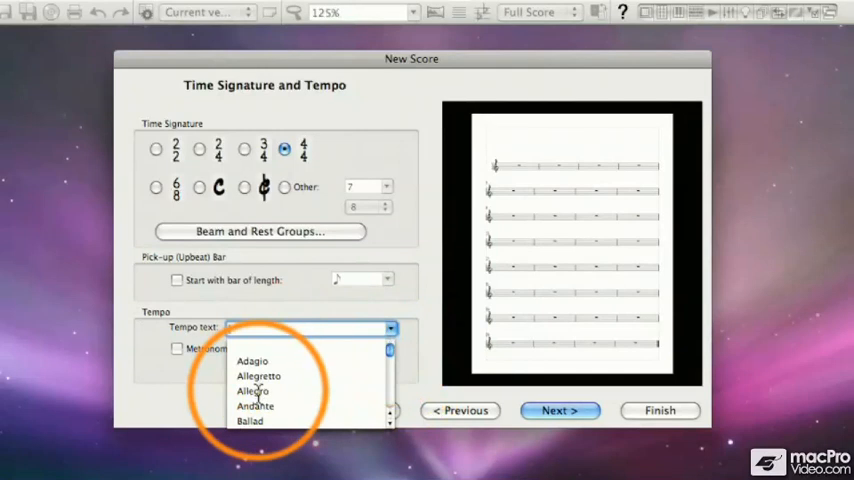
left_click(255, 406)
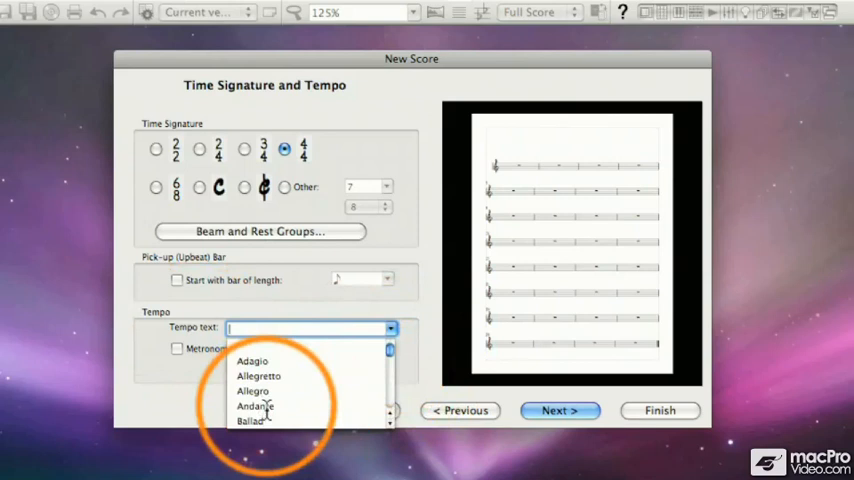
left_click(255, 406)
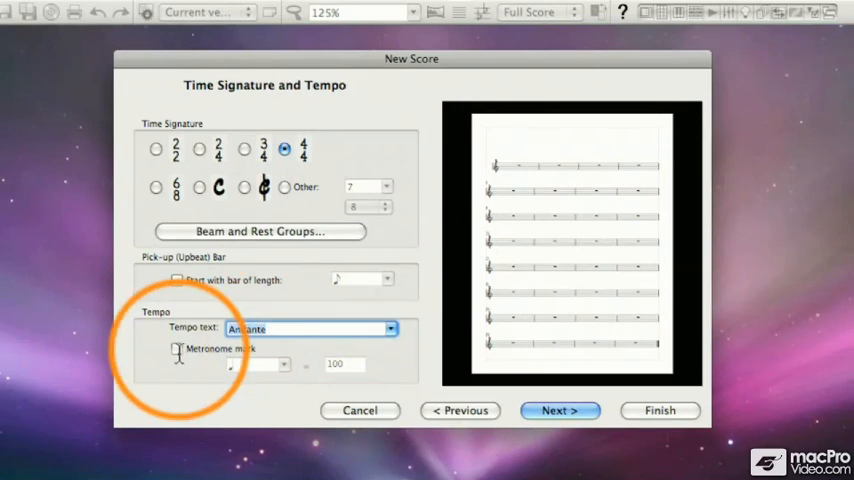
- Turn on a metronome mark with a quarter-note beat and enter 82 as its value
left_click(177, 349)
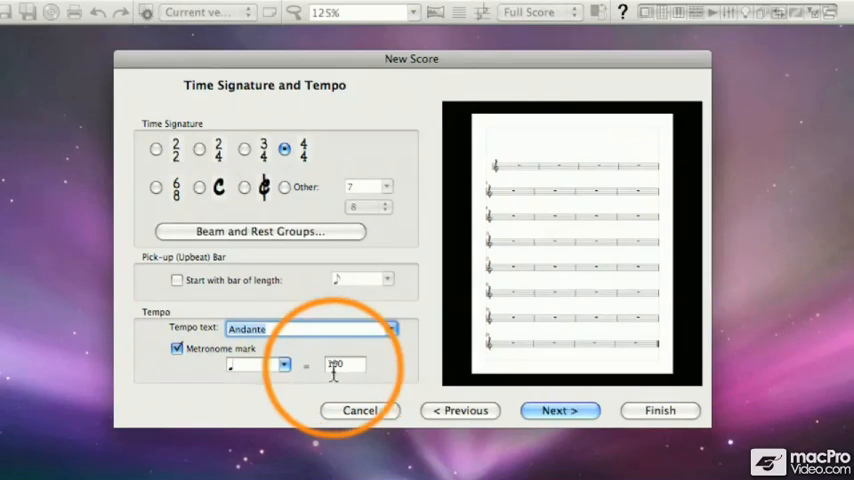
left_click(284, 364)
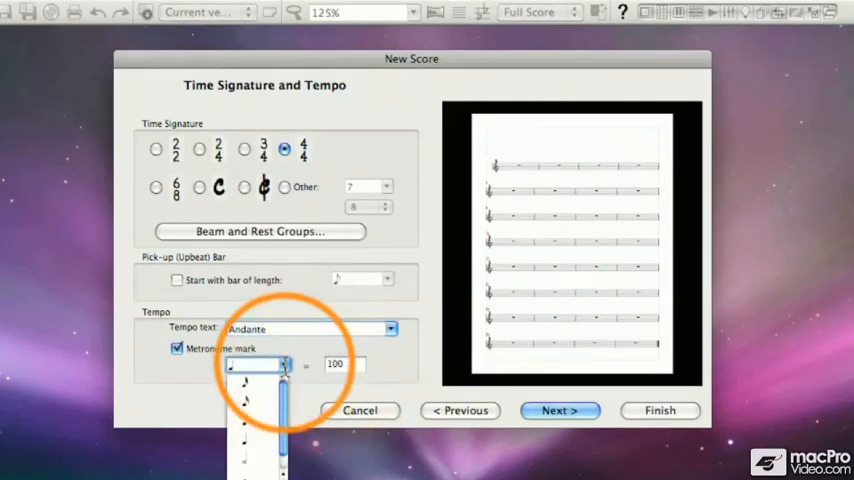
left_click(258, 363)
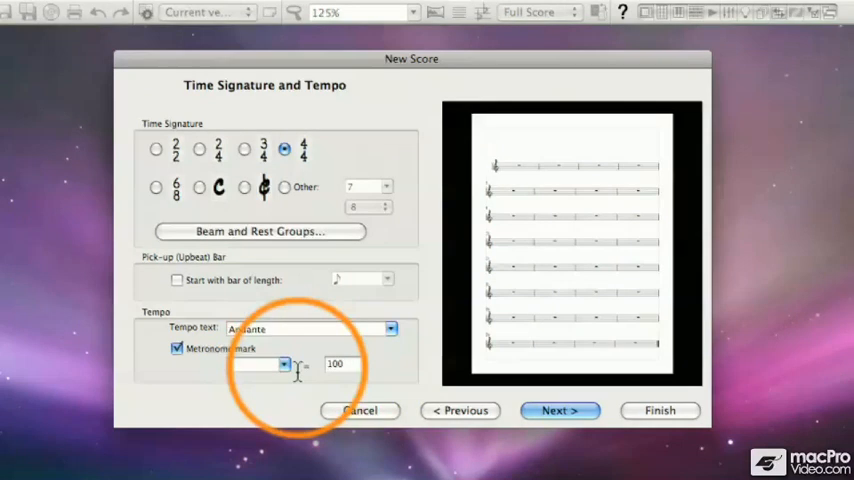
left_click(285, 363)
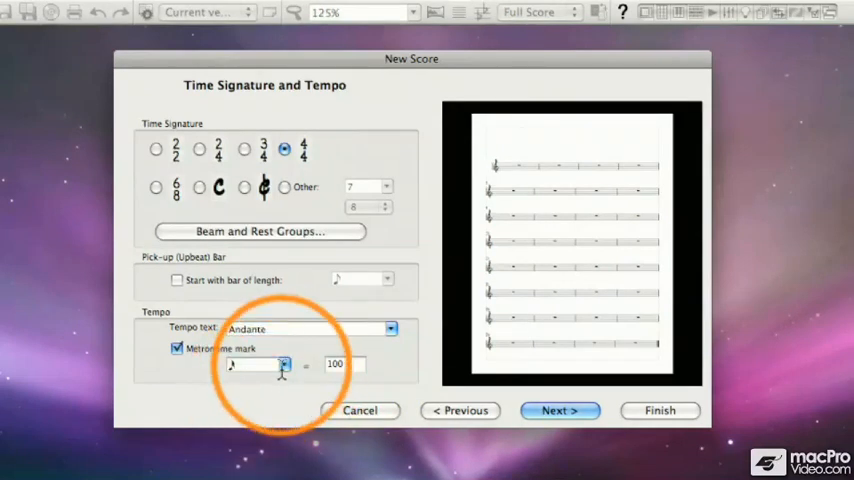
left_click(285, 363)
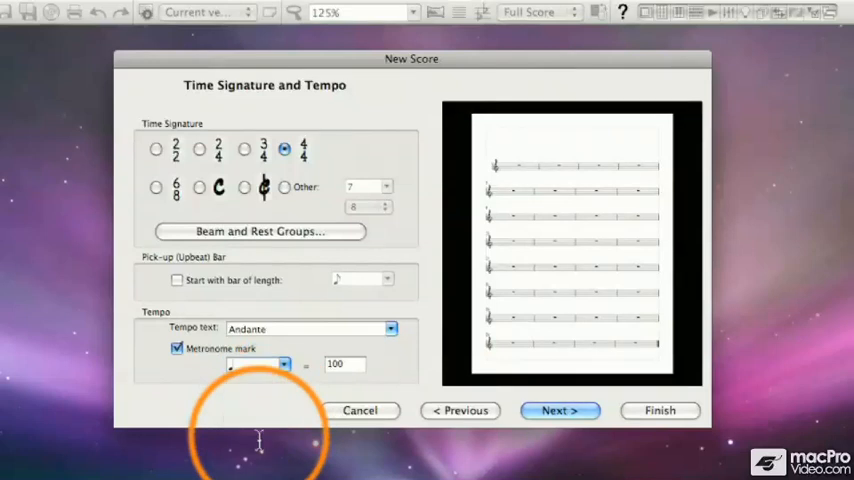
left_click(344, 363)
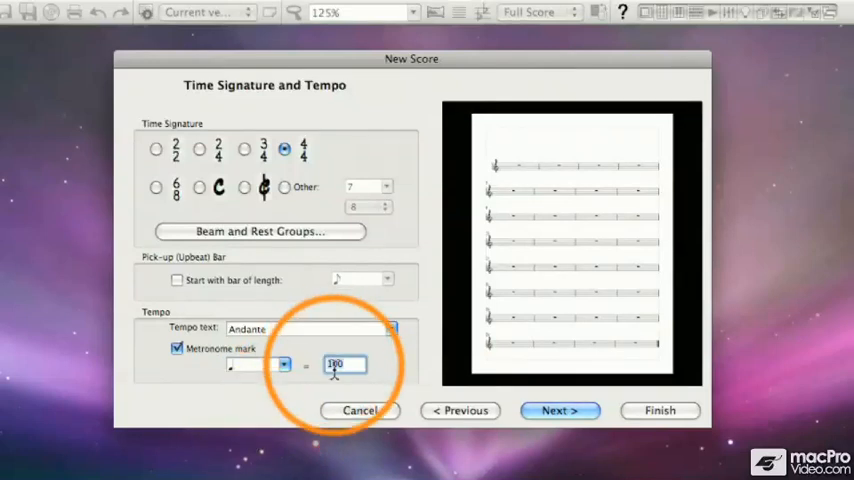
type("82")
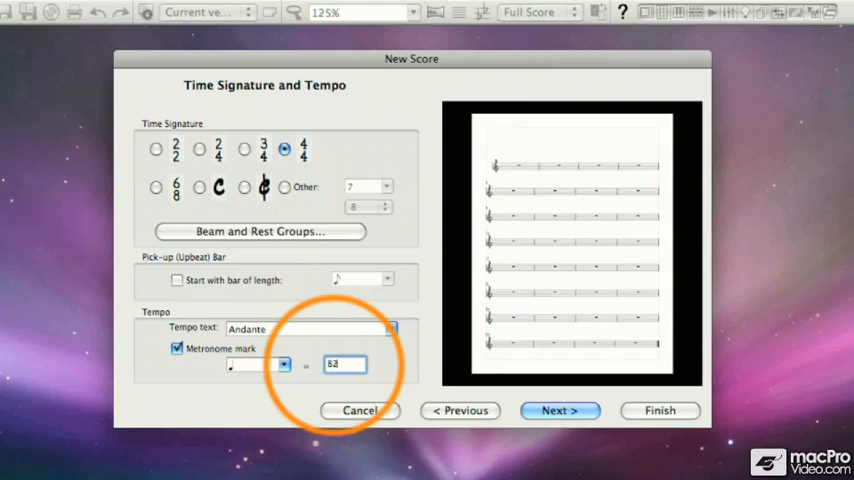